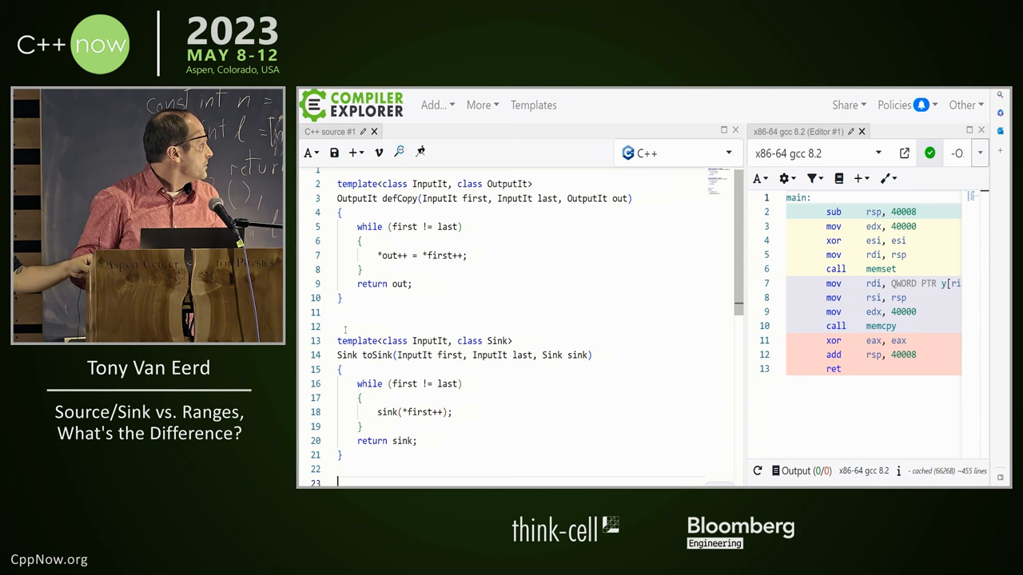
Scroll the source editor to view the sourceSink template and main with commented calls
scroll(down, 3)
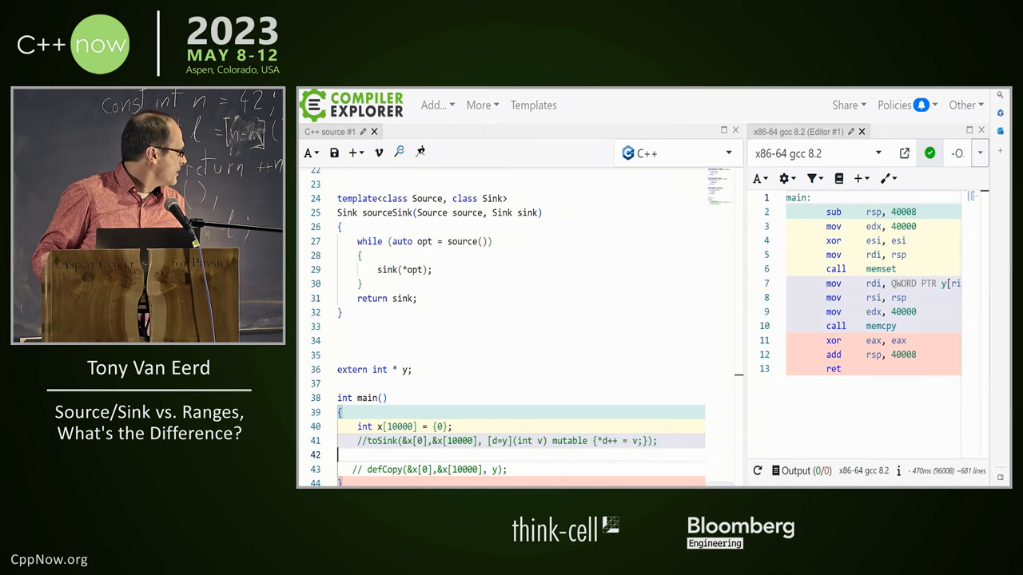
Type the sourceSink call with an optional-returning lambda over x into main
text(sourceSink([s=x, e=&x[10000]]() mutable { return s < e ? std::optional)
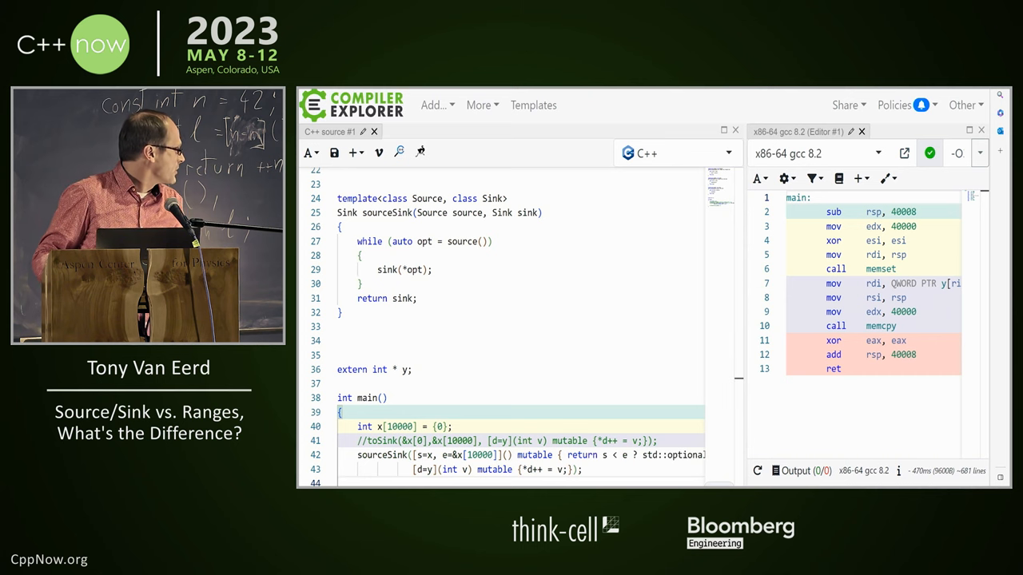
double_click(383, 455)
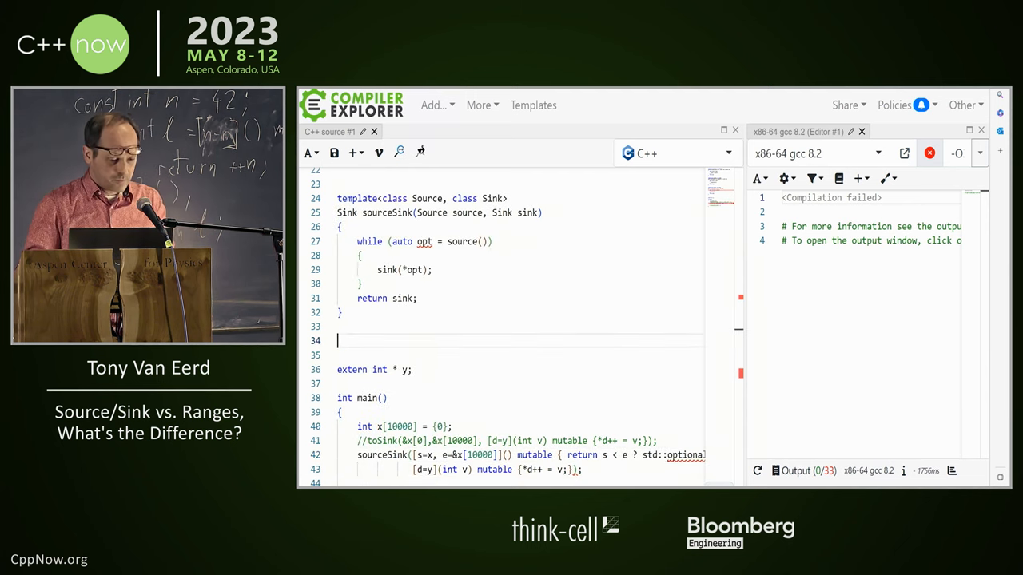
Add #include <optional> and uncomment the toSink and defCopy calls in main
text(#incl)
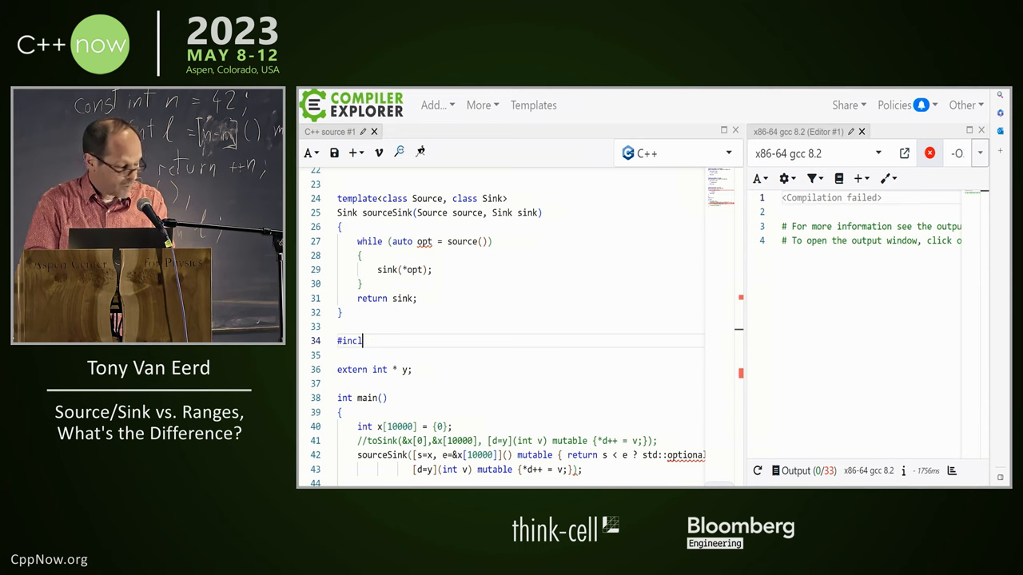
text(ude<)
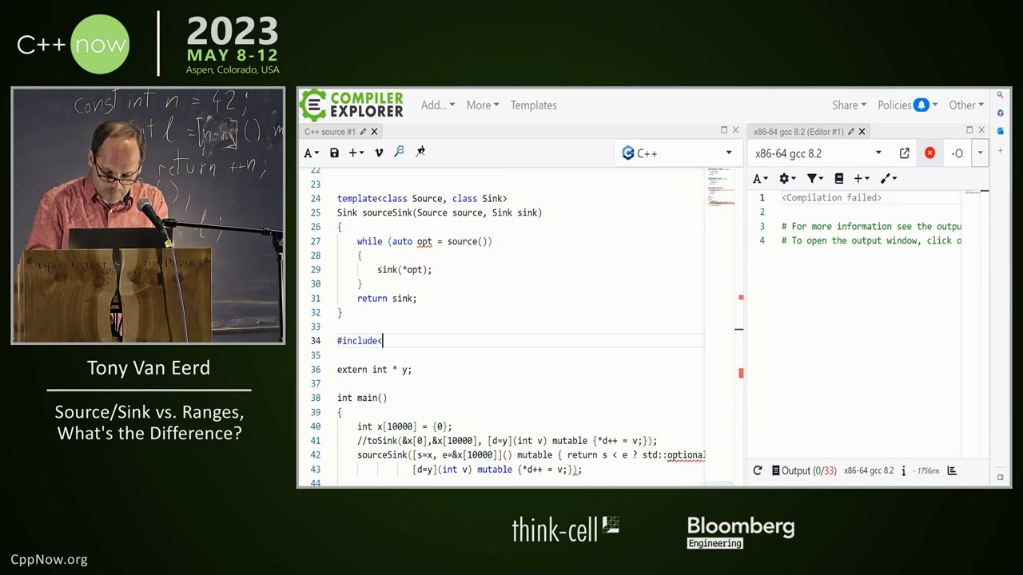
text(optional>)
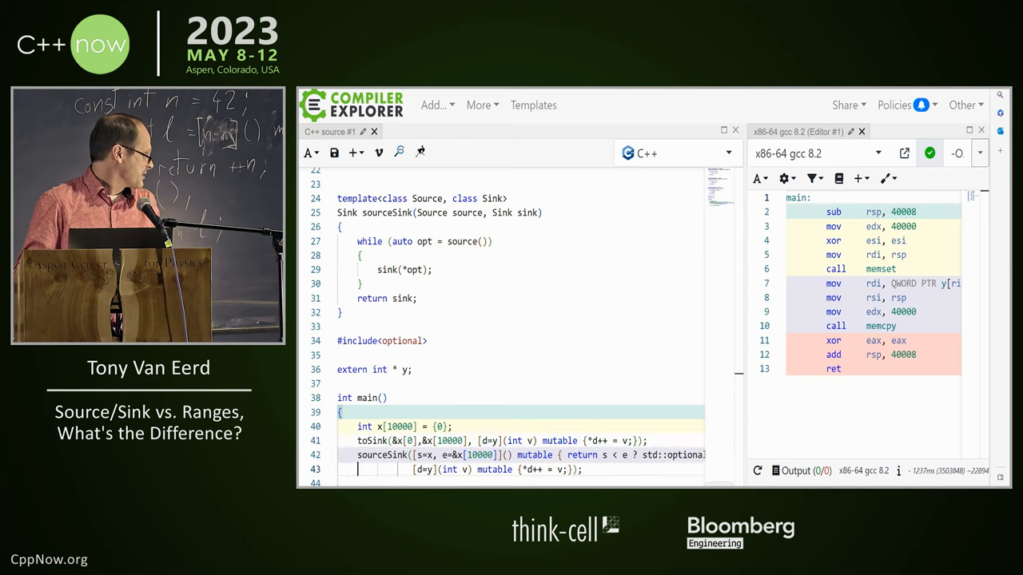
scroll(down, 3)
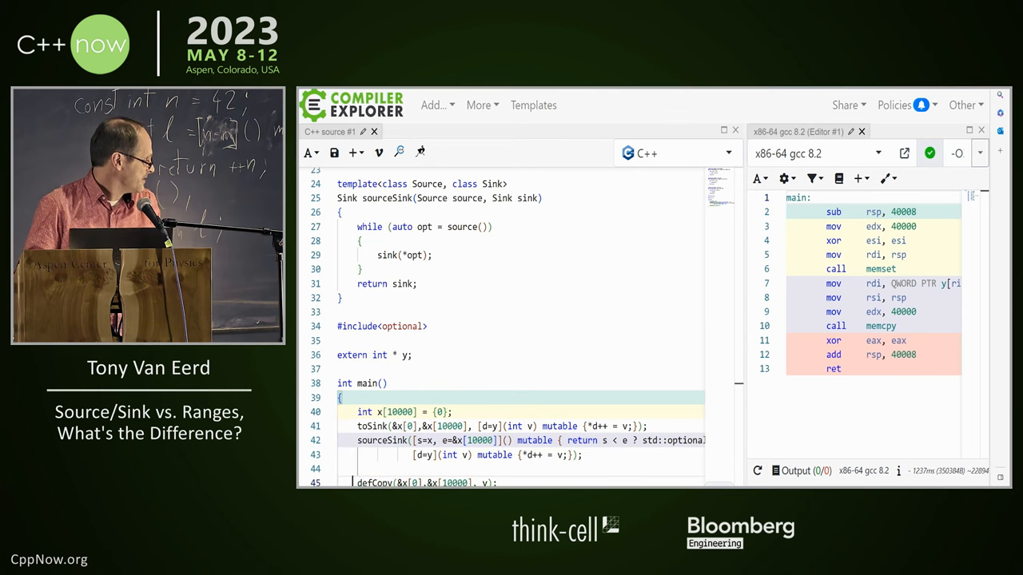